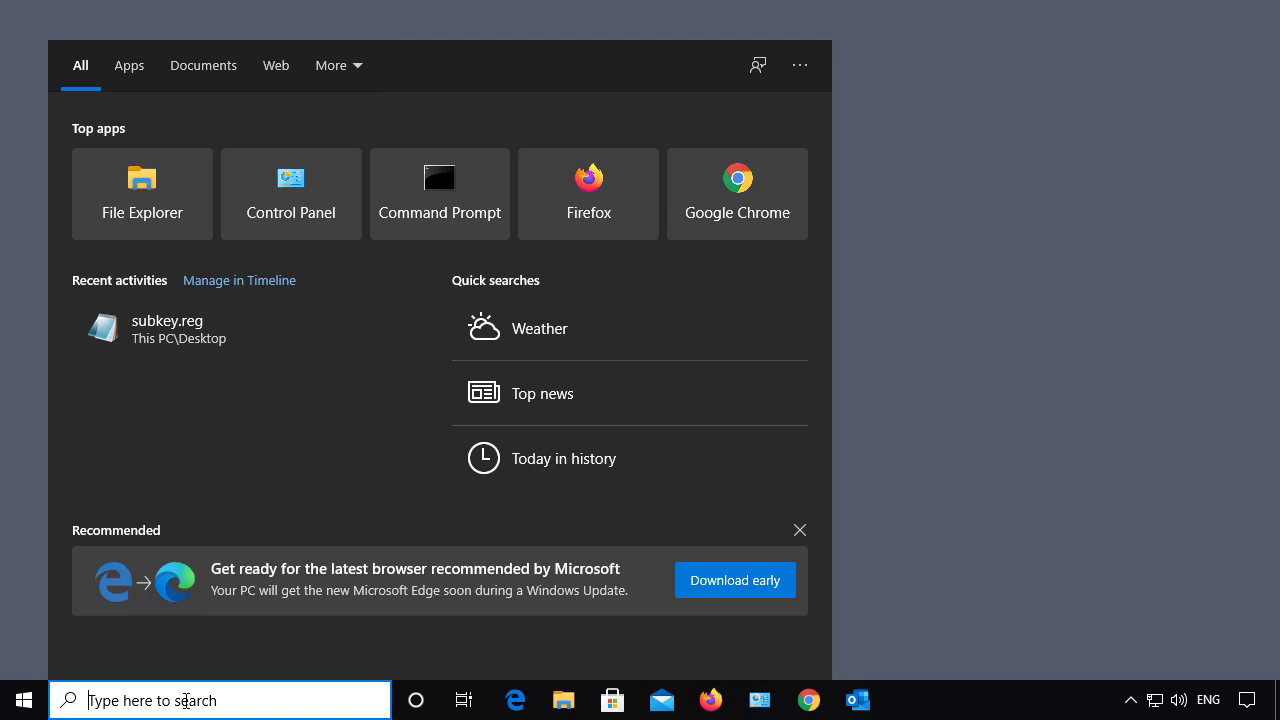
Step: Search for 'regedit' and launch the Registry Editor
text(regedit)
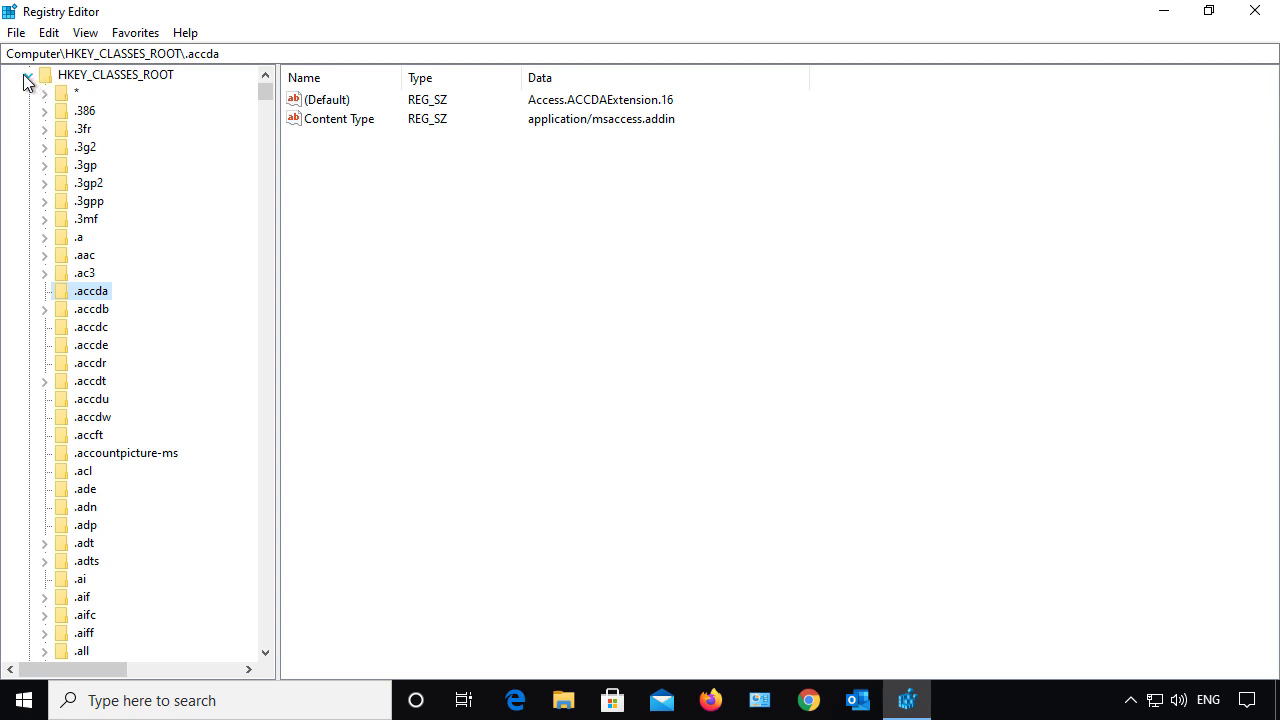
Step: Navigate to HKEY_LOCAL_MACHINE\SOFTWARE\Classes\.accda and select its Content Type value
click(12, 74)
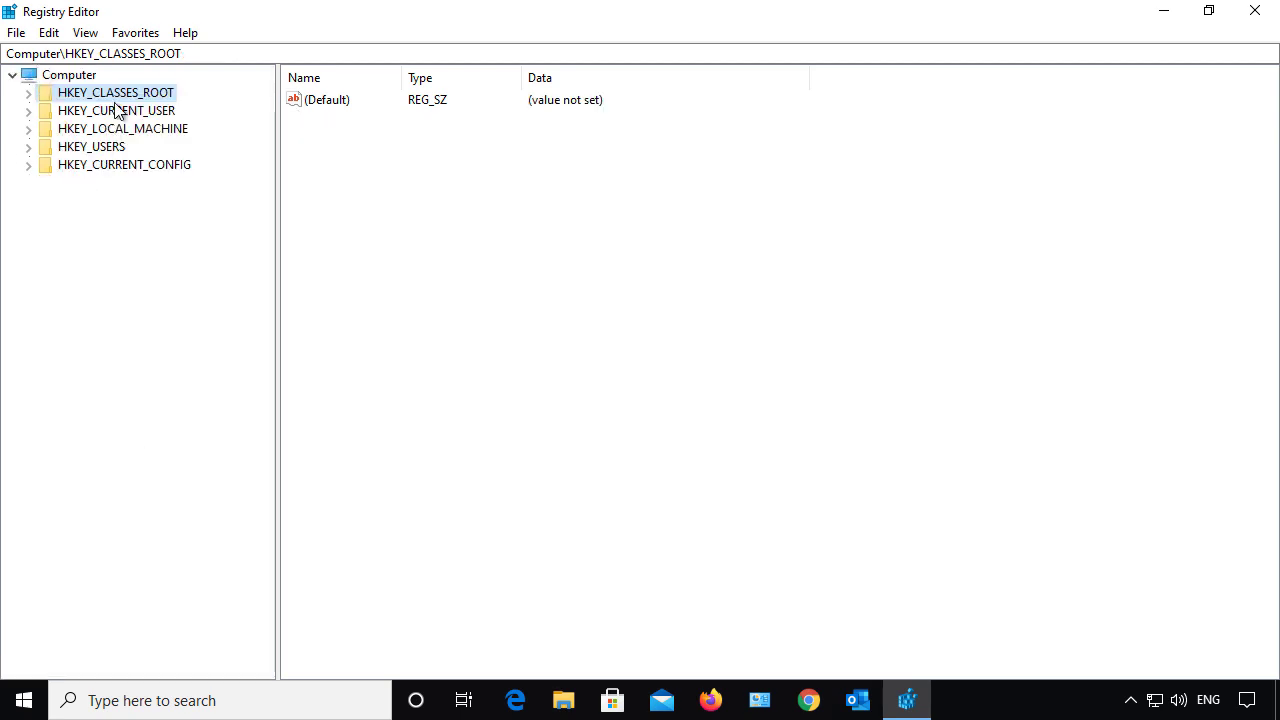
mouse_move(123, 197)
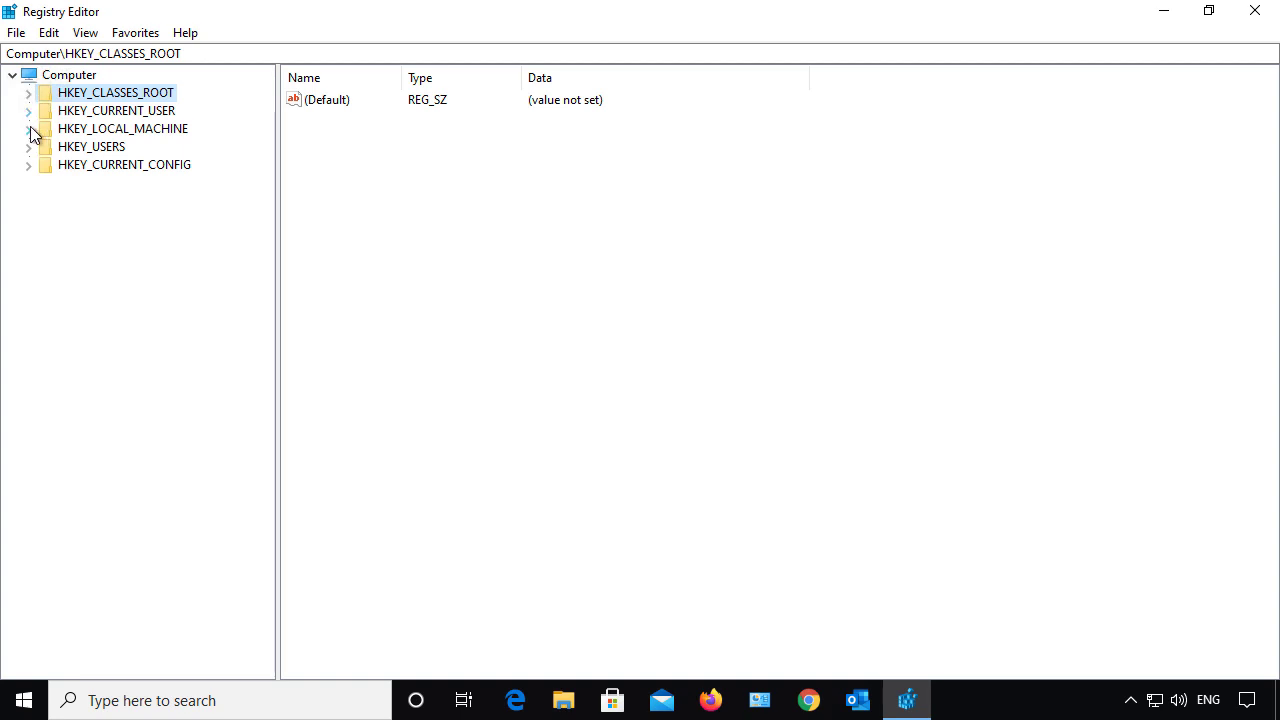
click(29, 128)
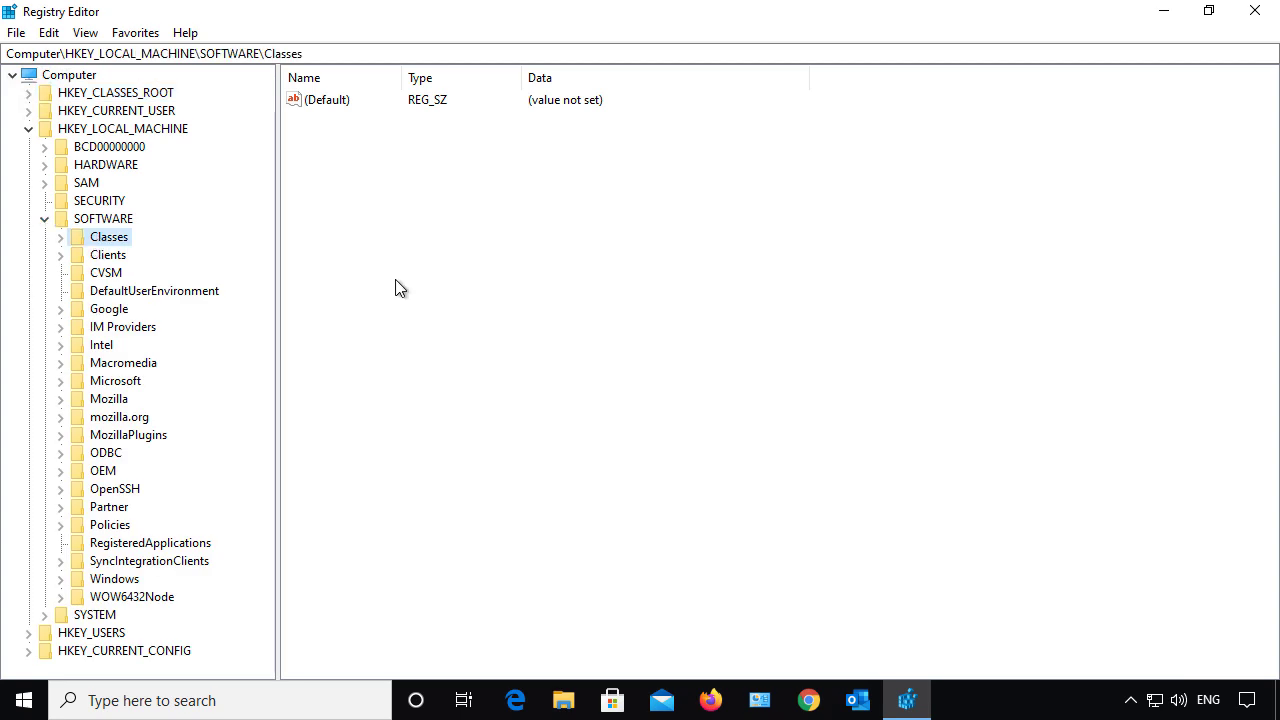
click(29, 237)
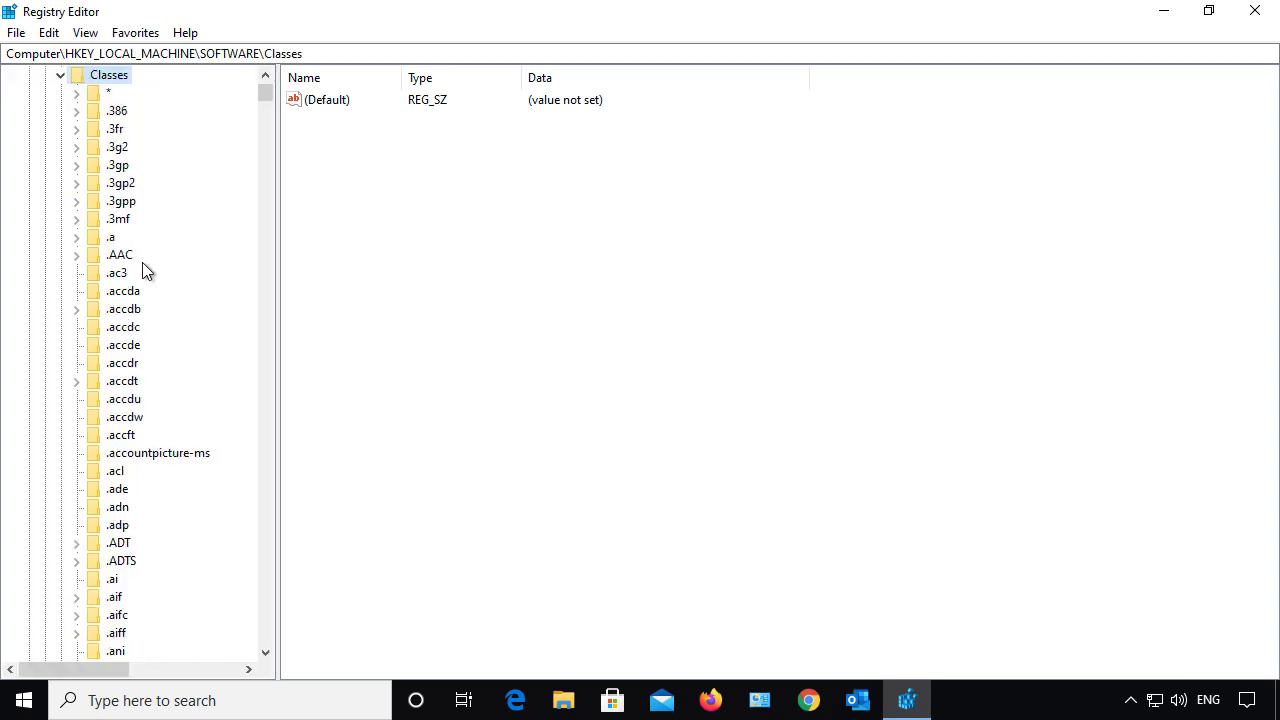
click(122, 290)
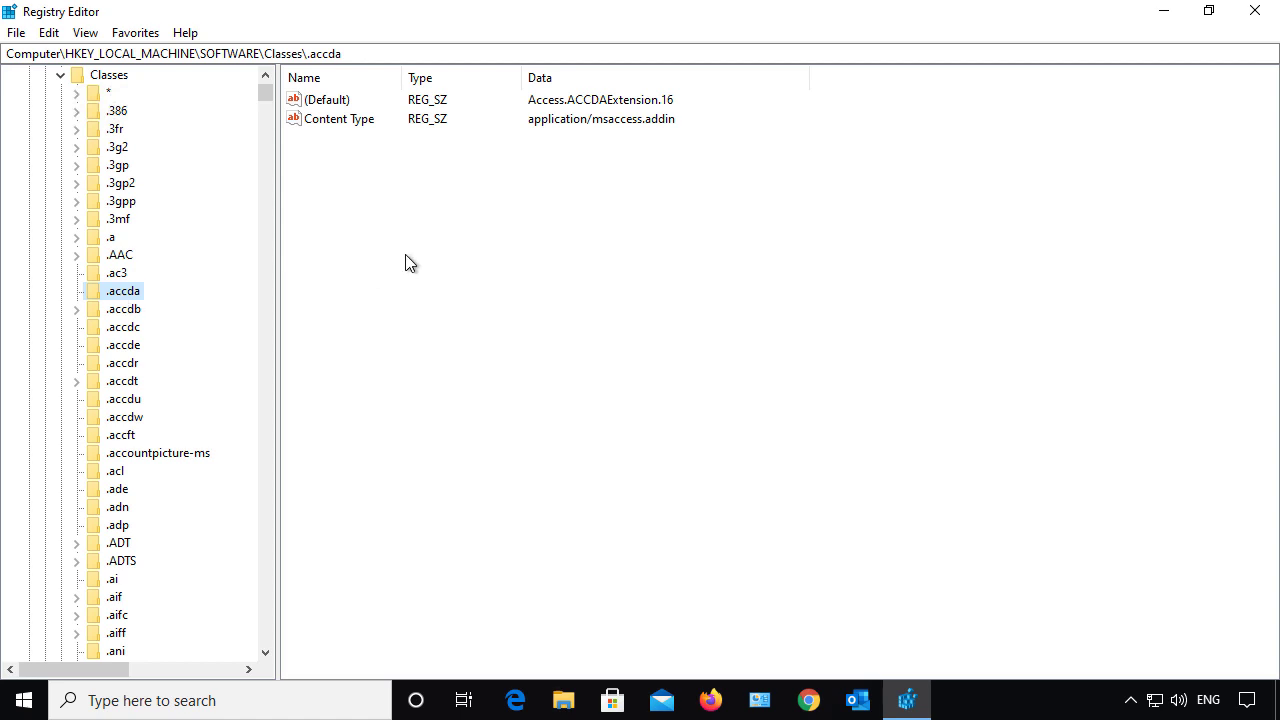
click(340, 118)
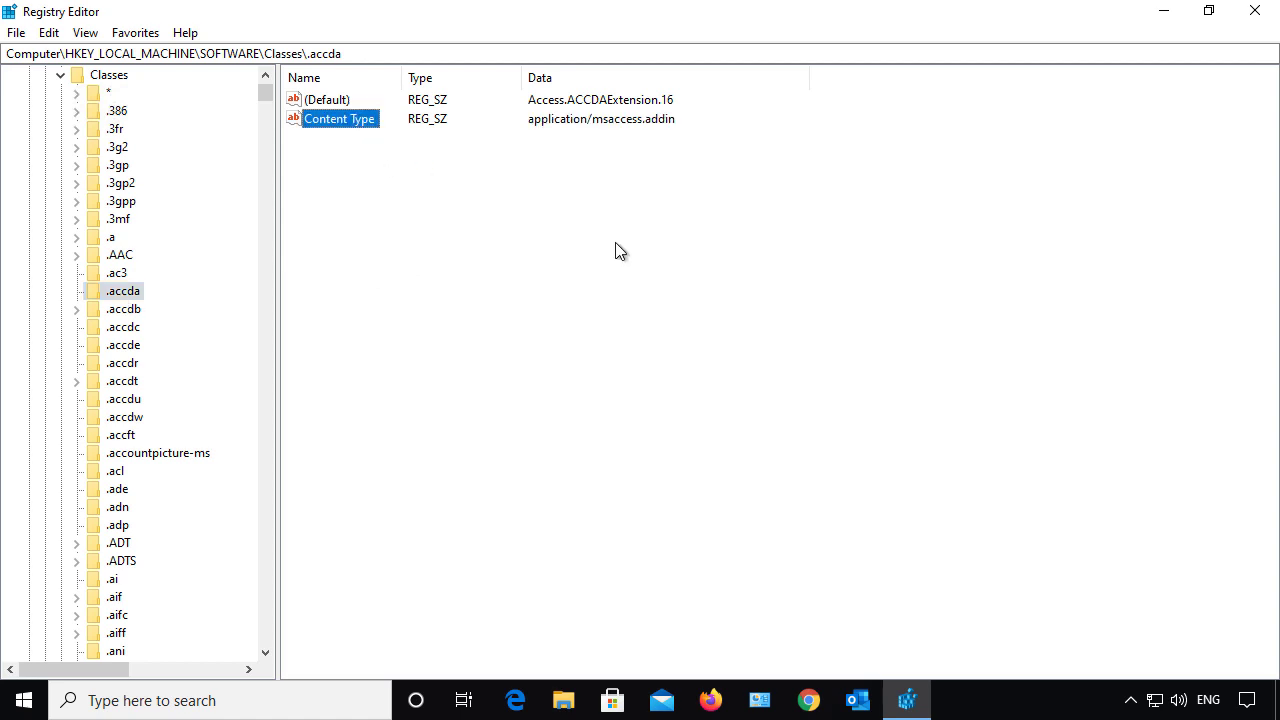
mouse_move(621, 262)
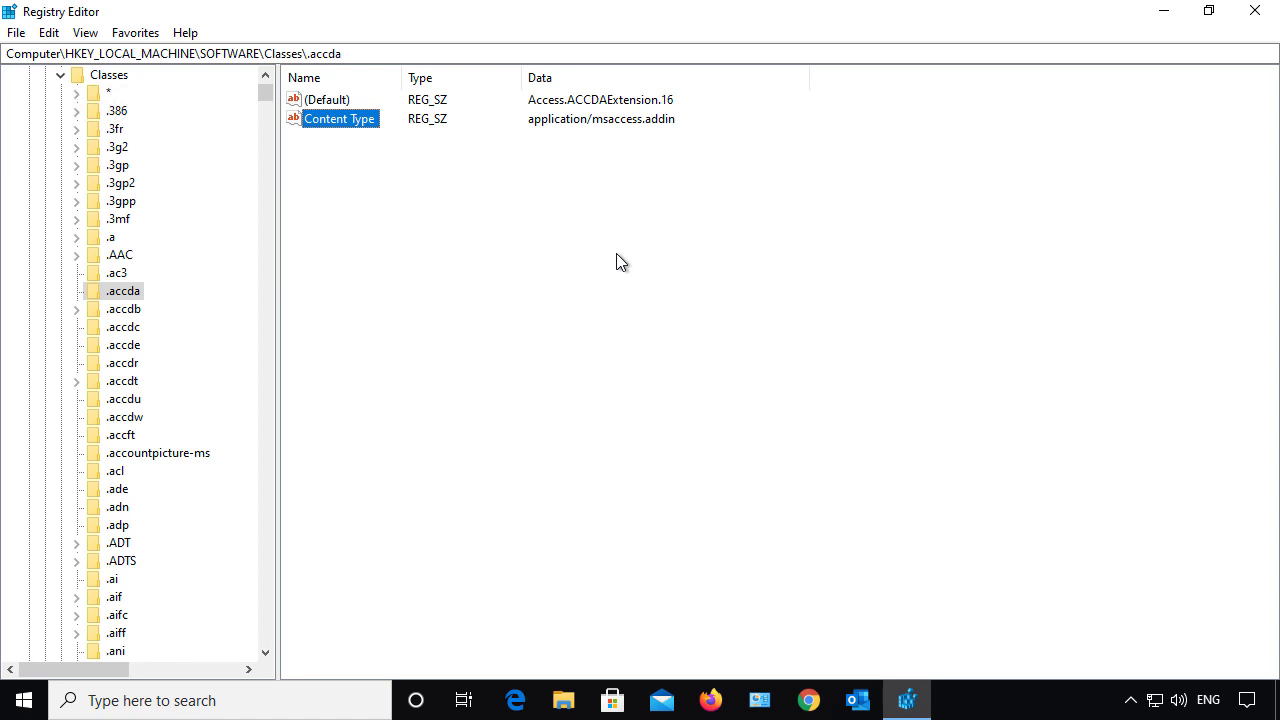
mouse_move(546, 238)
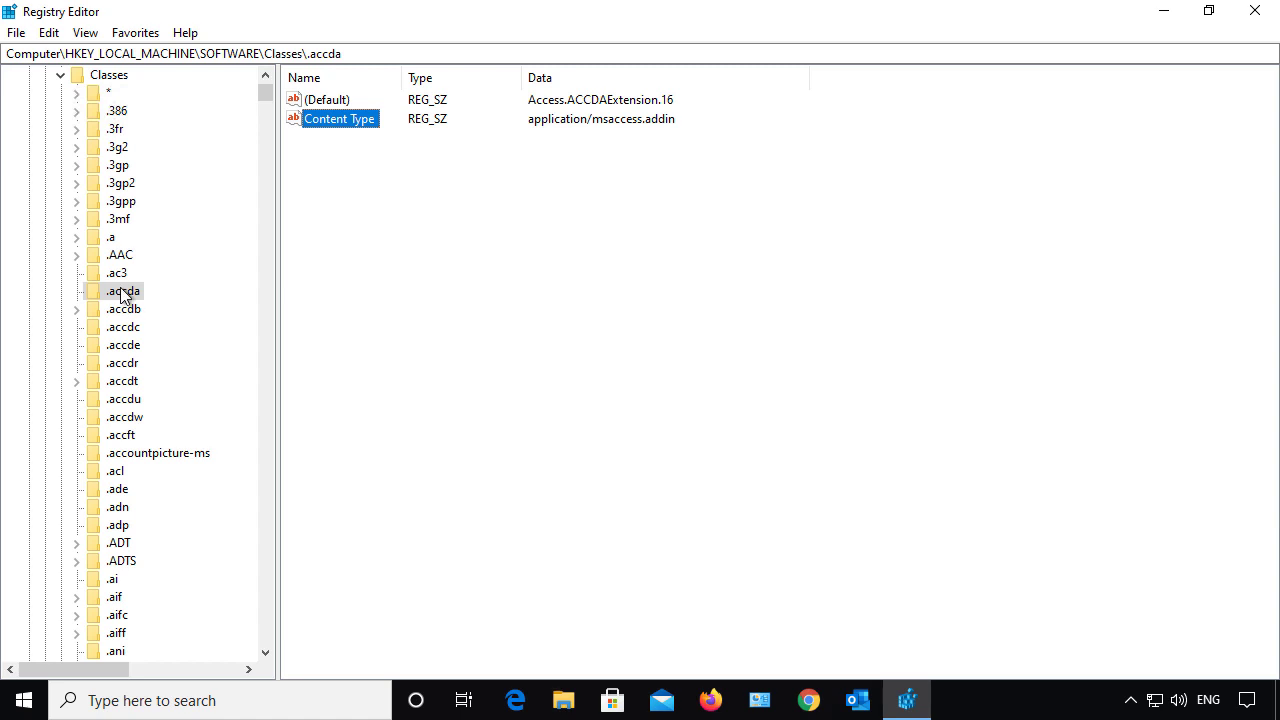
Step: Export the .accda key to the Desktop as 'subkey.reg'
right_click(120, 291)
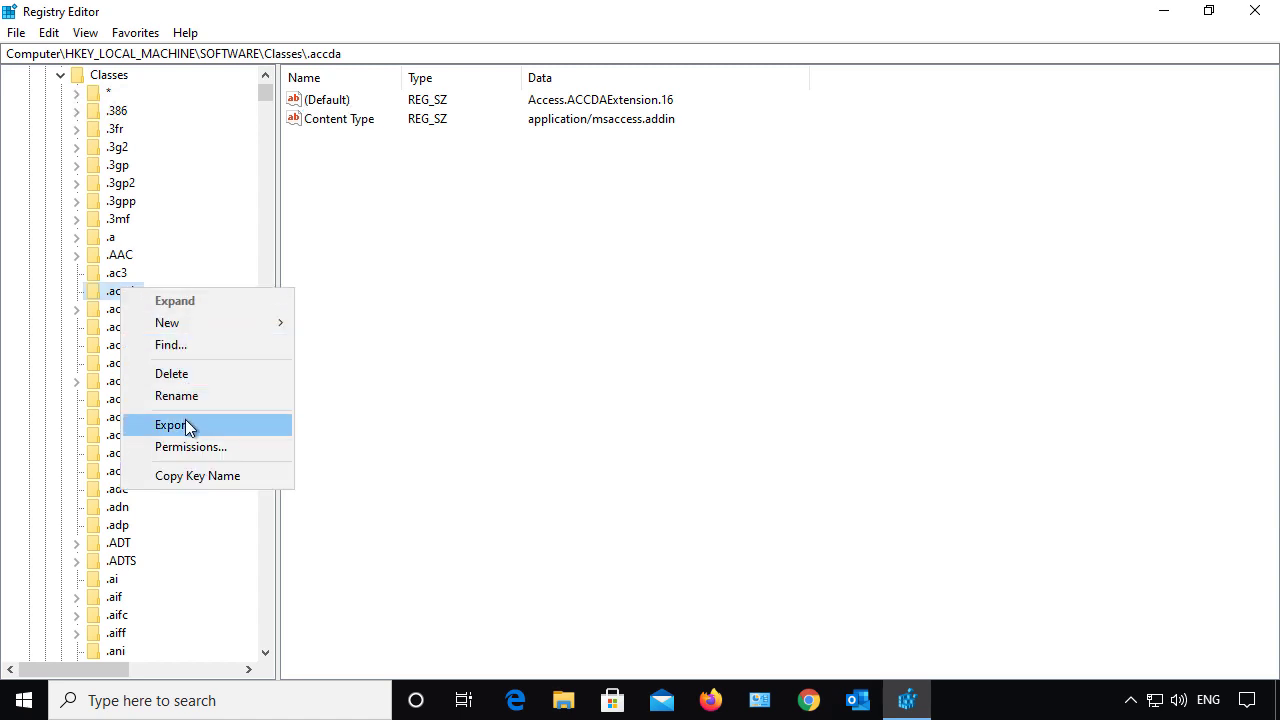
click(172, 425)
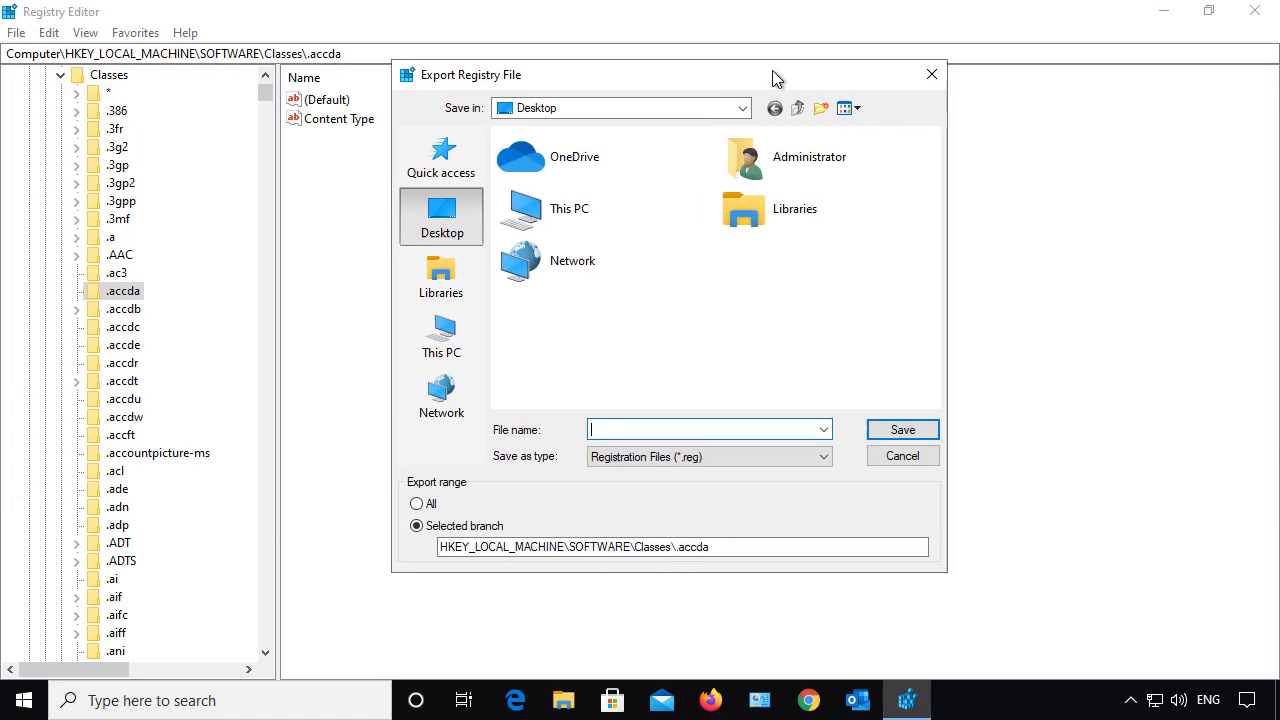
text(sub)
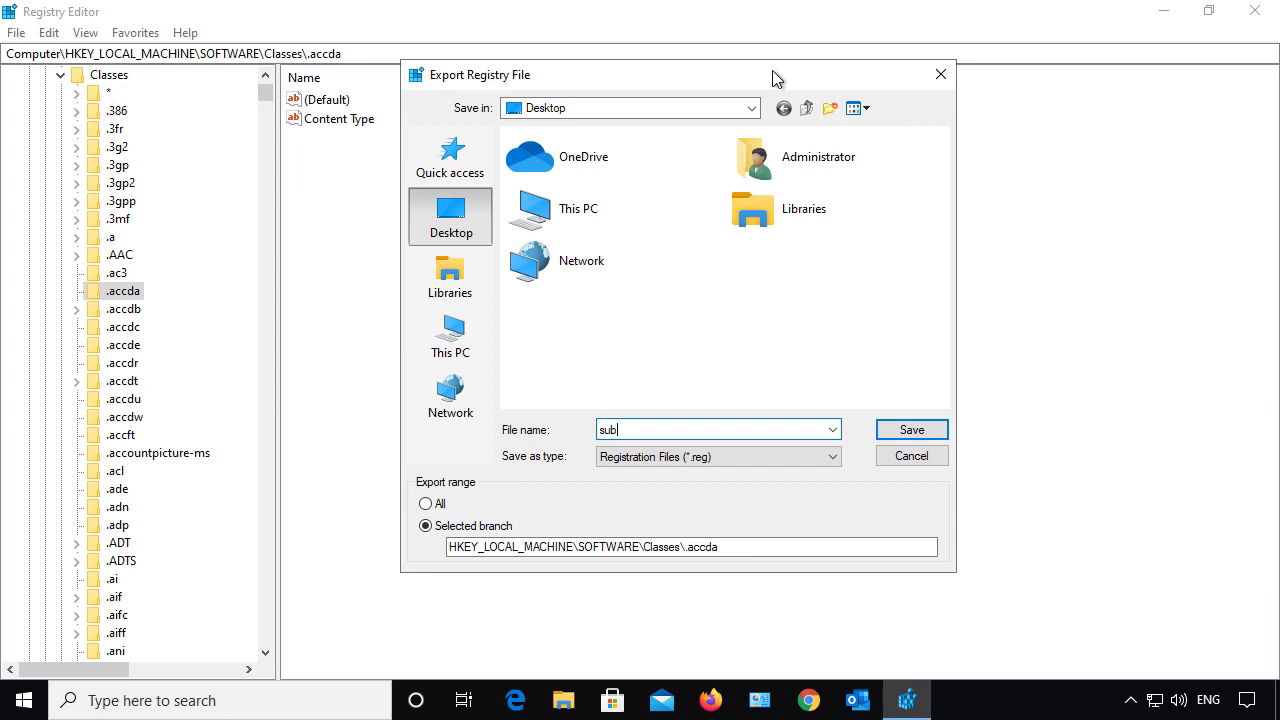
text(key)
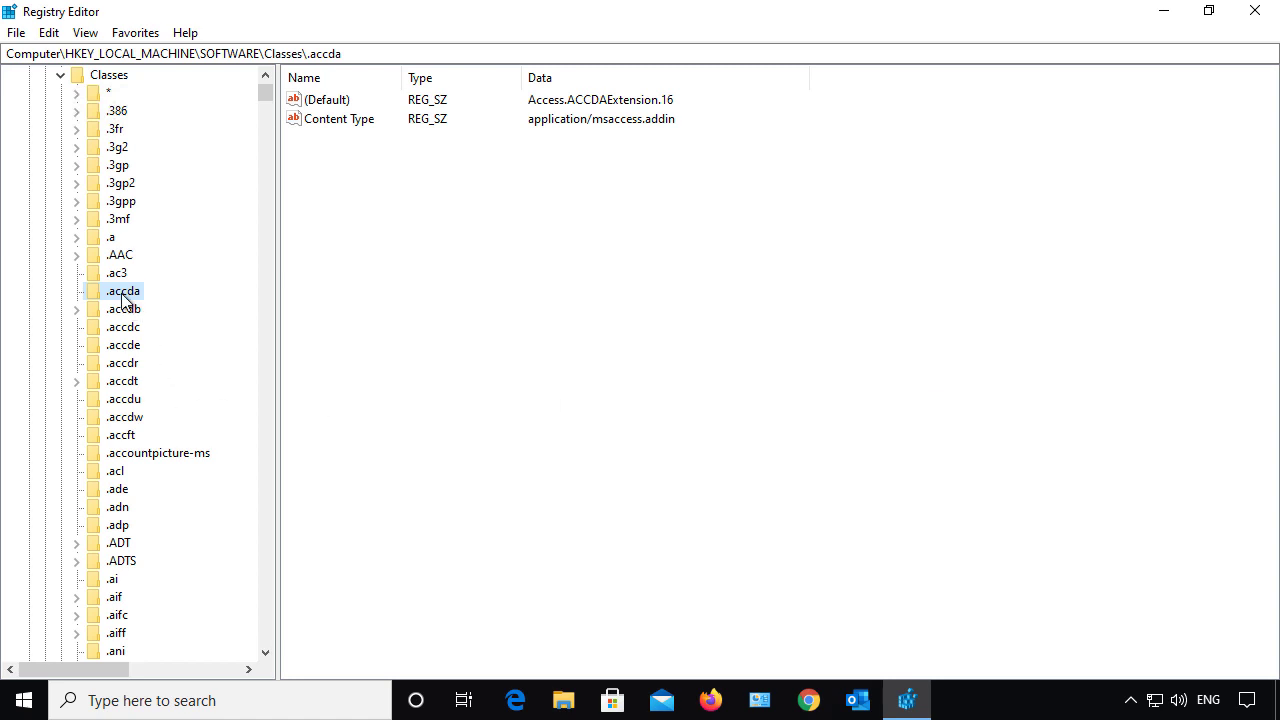
Step: Delete the .accda key from HKEY_LOCAL_MACHINE\SOFTWARE\Classes
right_click(122, 291)
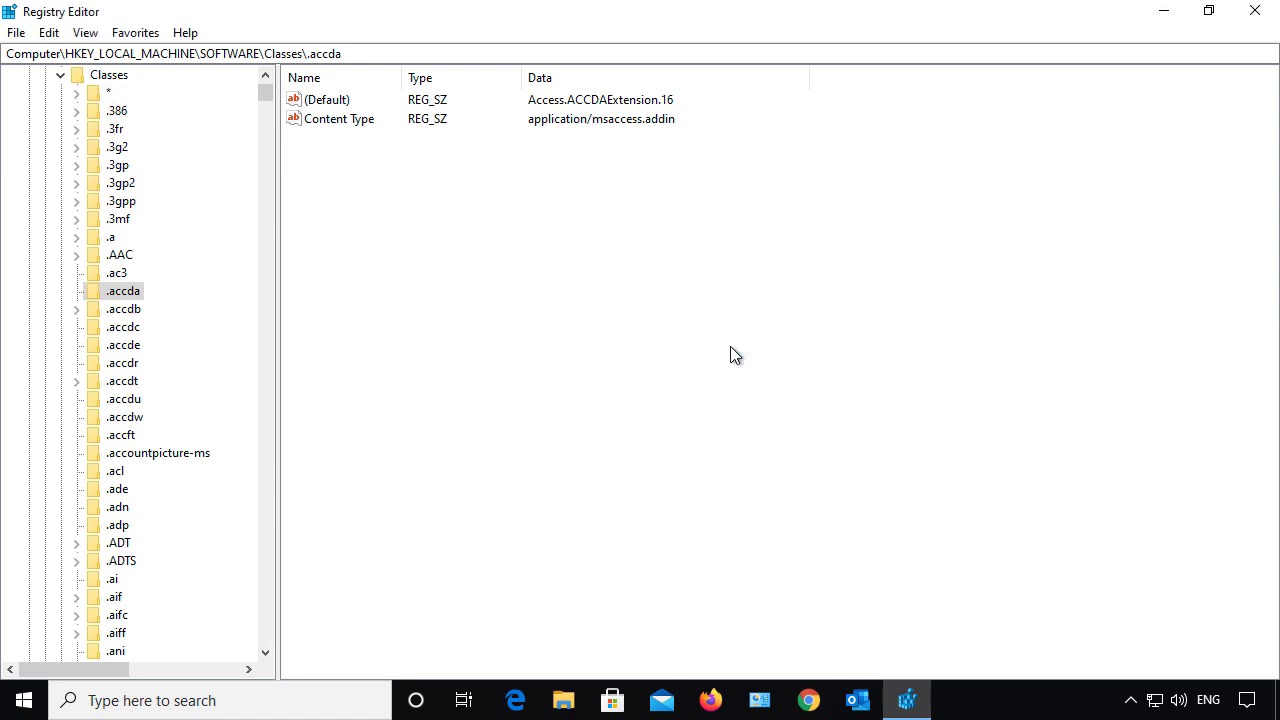
click(123, 291)
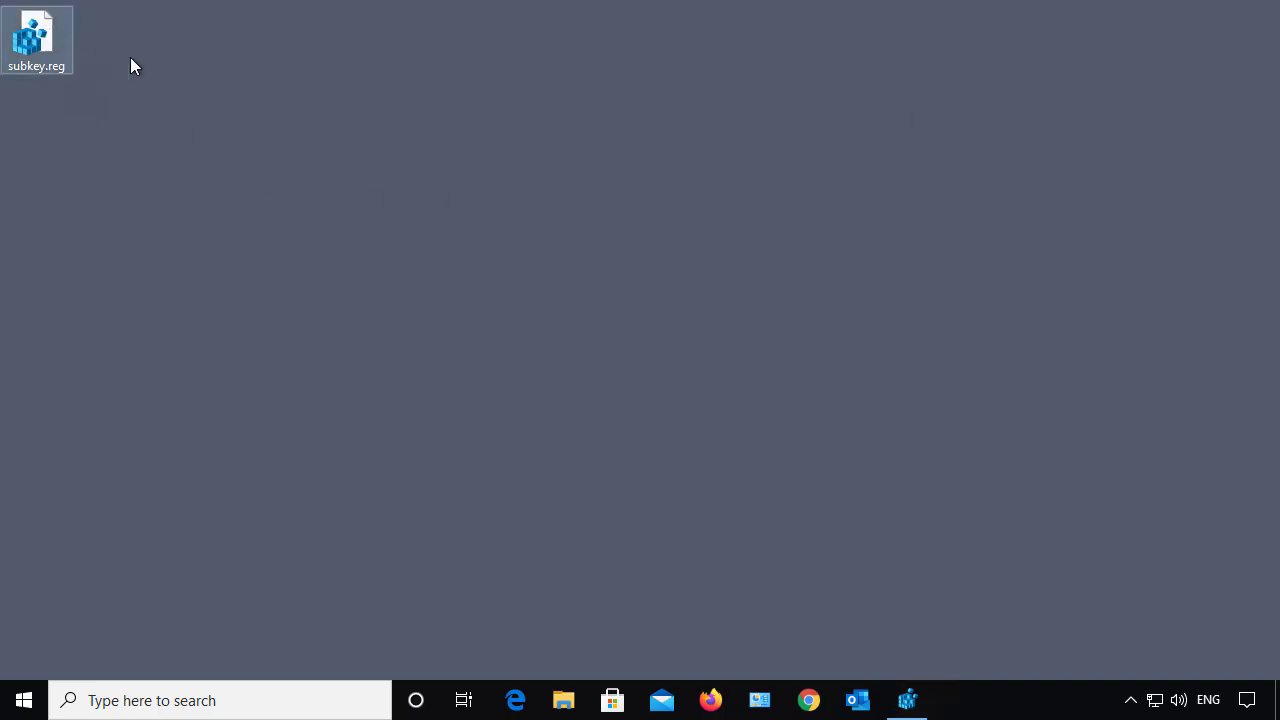
Step: Move subkey.reg to mid-desktop, view its .accda contents in Notepad, then close
drag(37, 40, 561, 255)
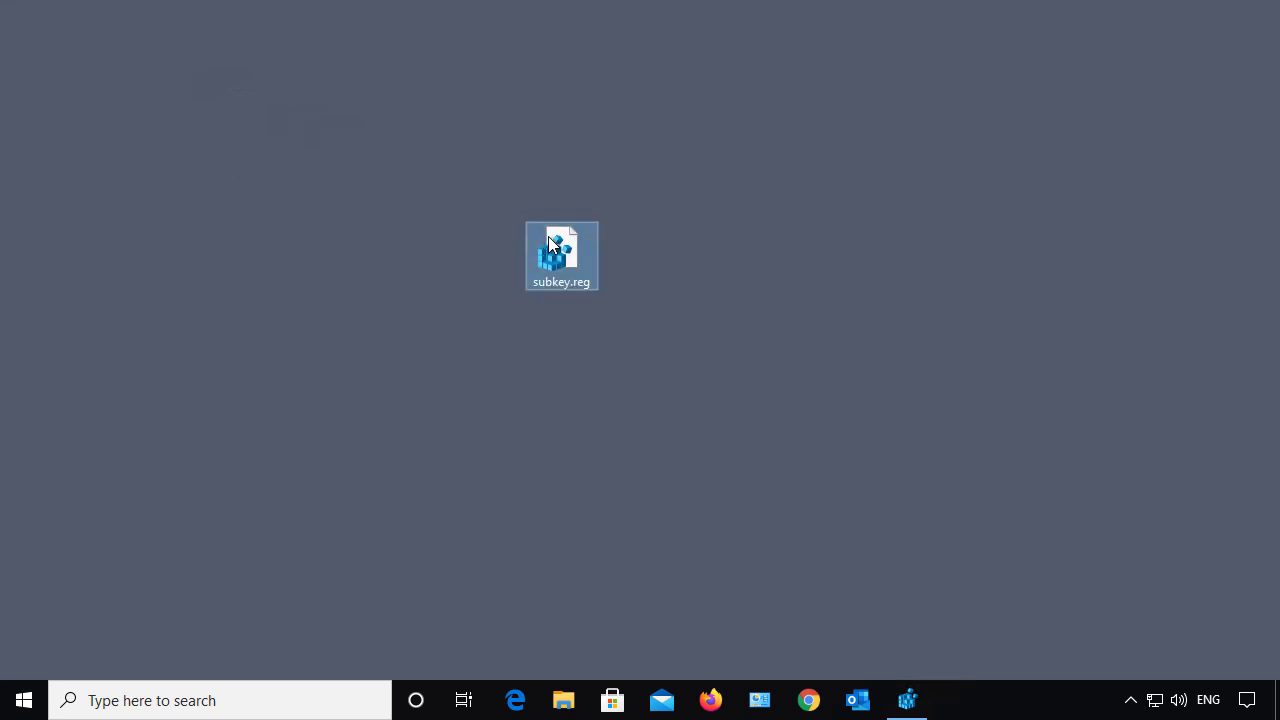
right_click(561, 255)
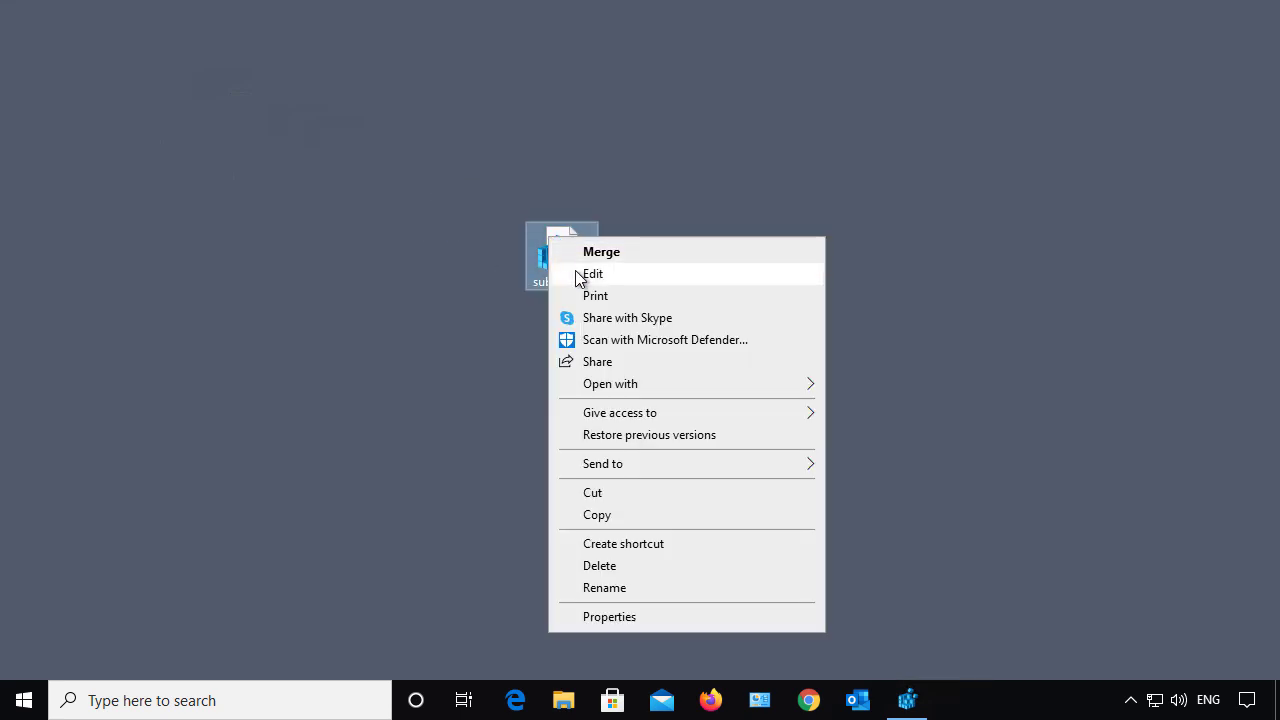
click(593, 273)
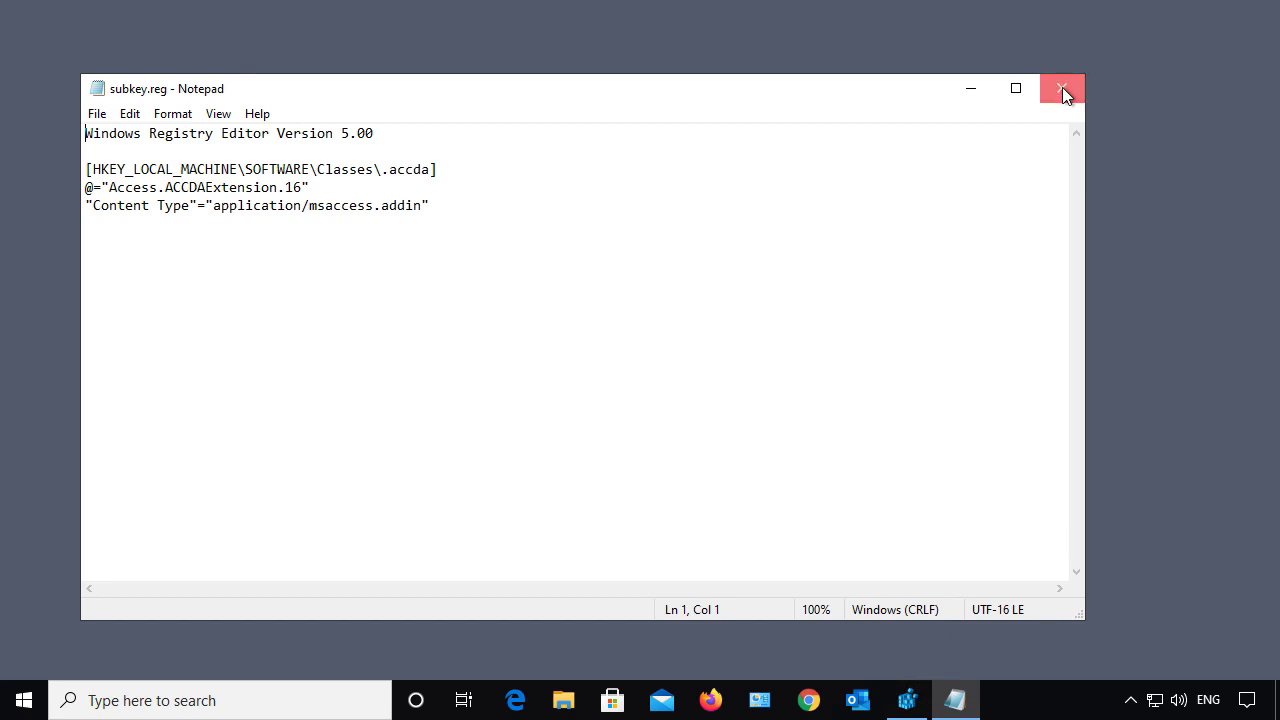
click(1062, 88)
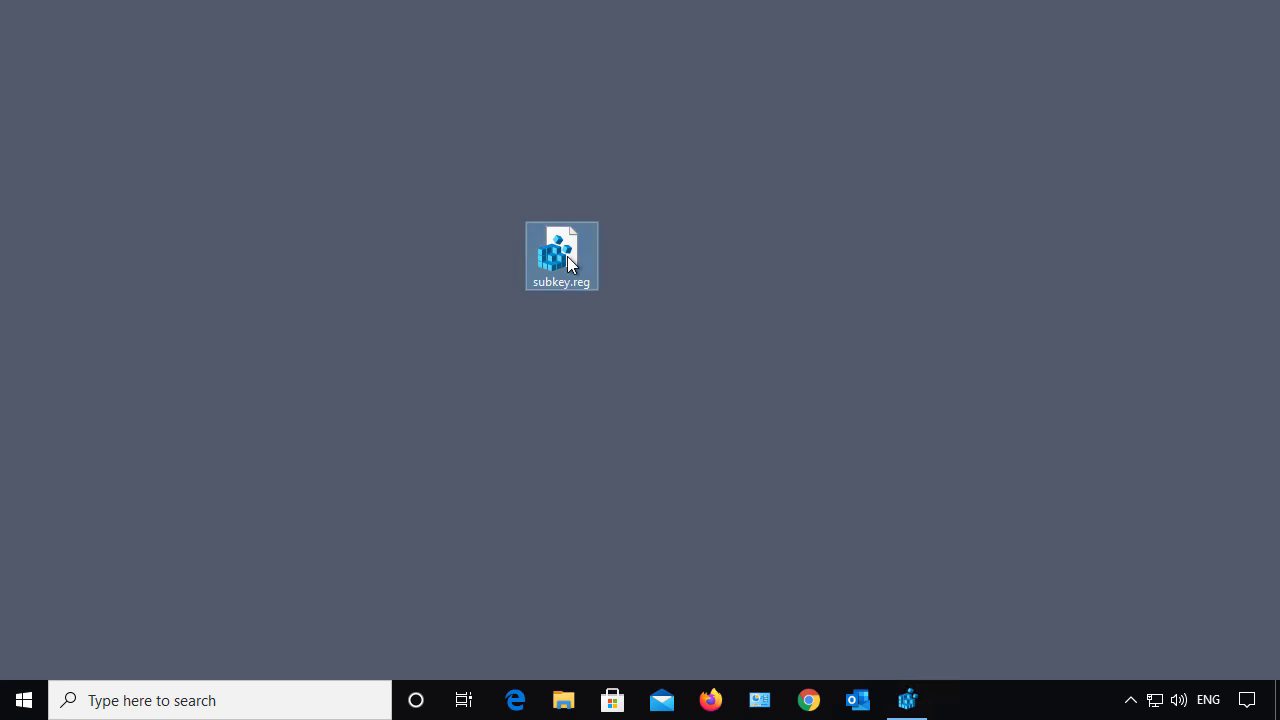
mouse_move(561, 256)
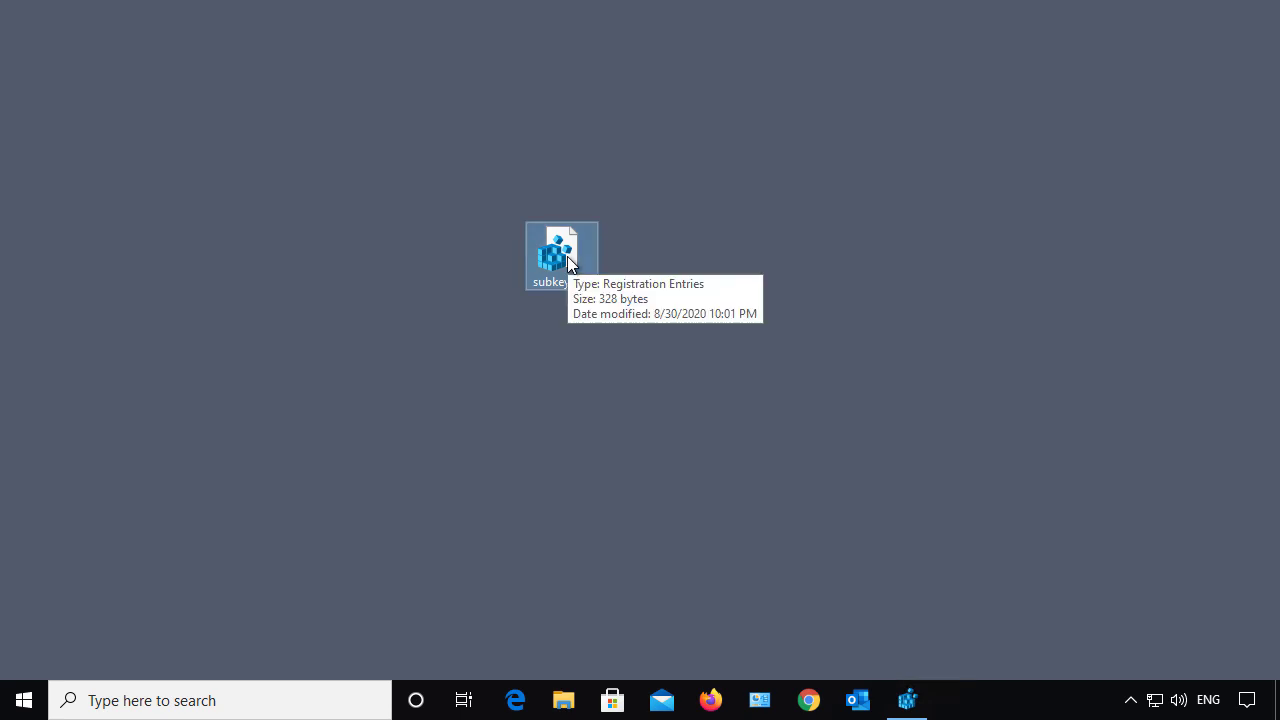
Step: Merge subkey.reg into the registry, confirming the warning and success message
double_click(561, 255)
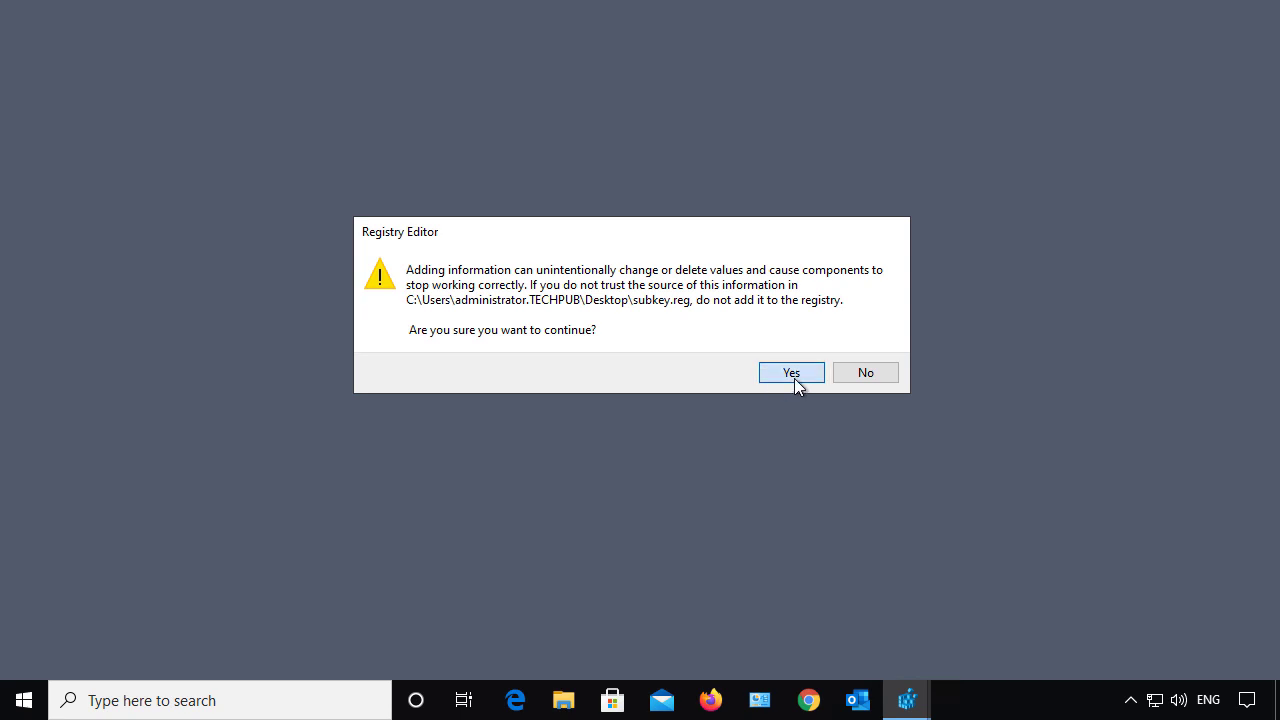
click(791, 372)
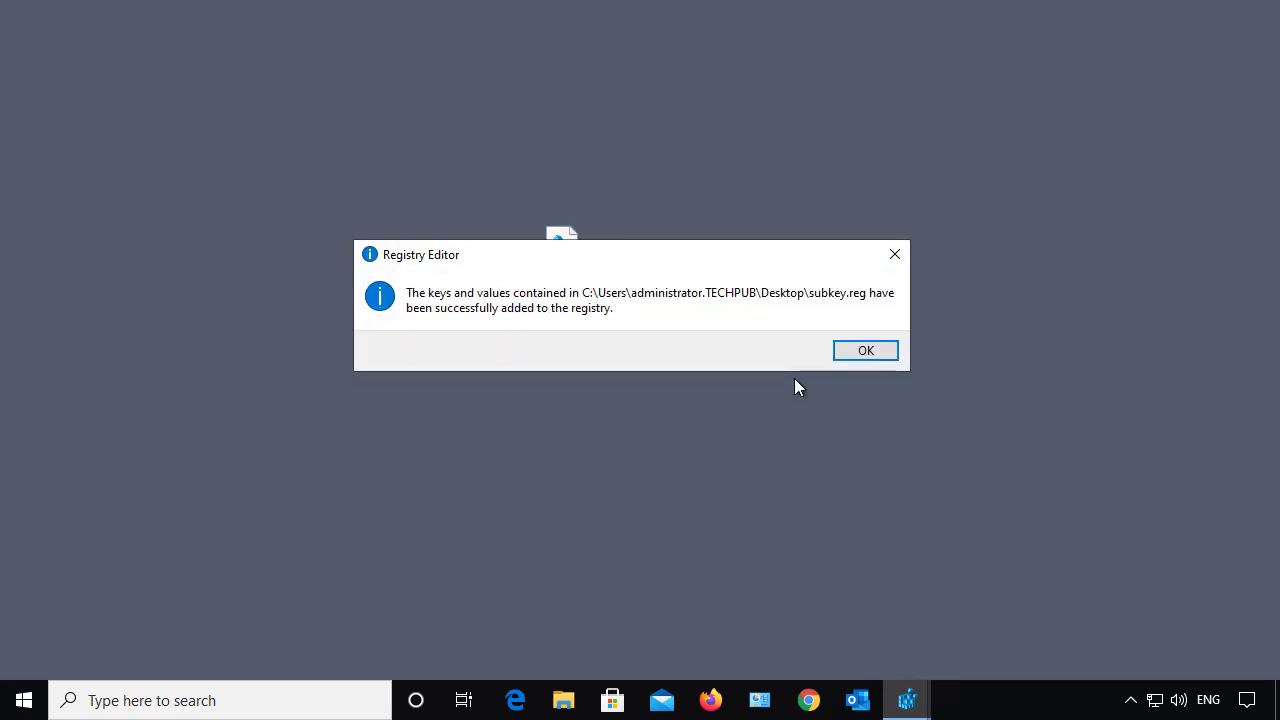
click(866, 350)
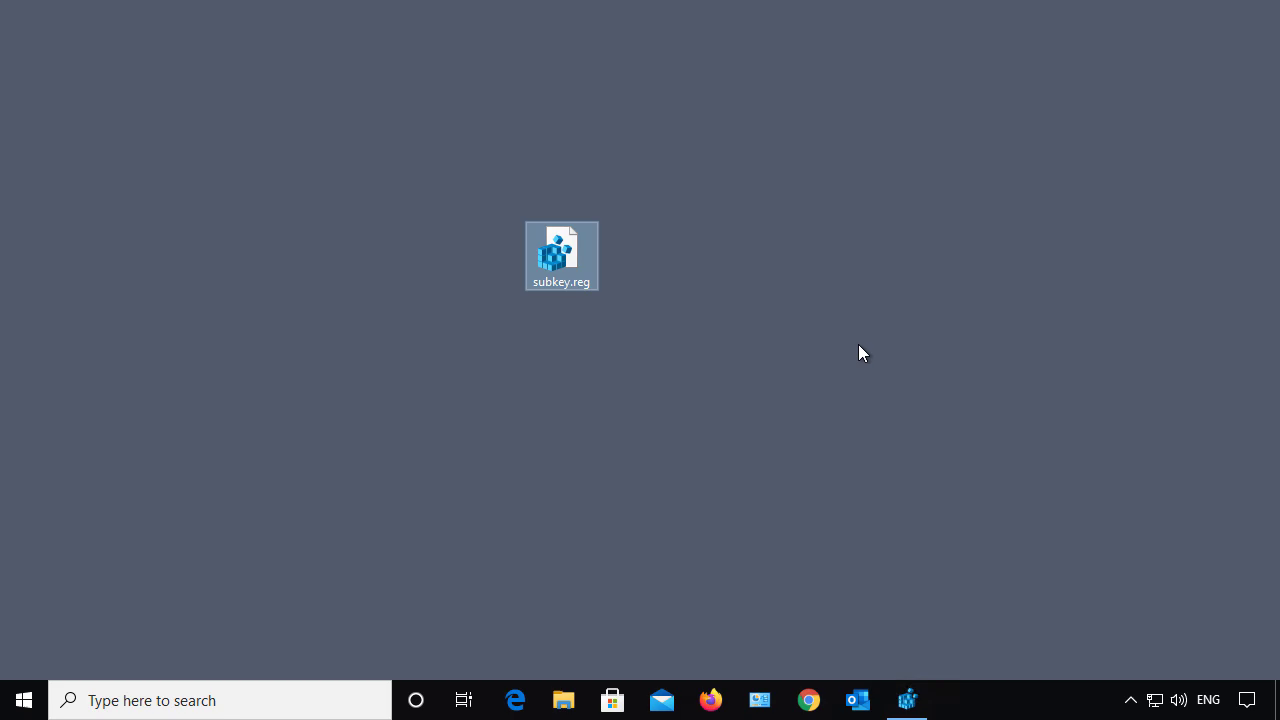
Step: Bring back Registry Editor and select the restored .accda key's Content Type value
double_click(561, 248)
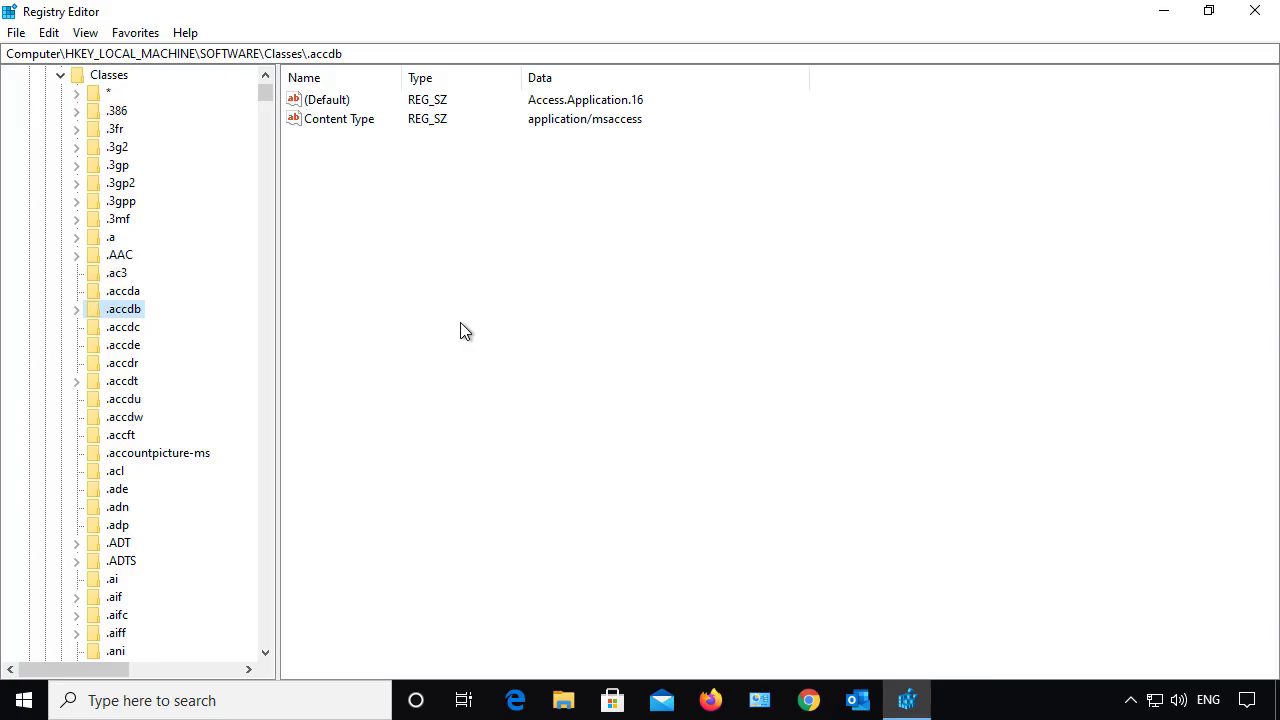
mouse_move(140, 308)
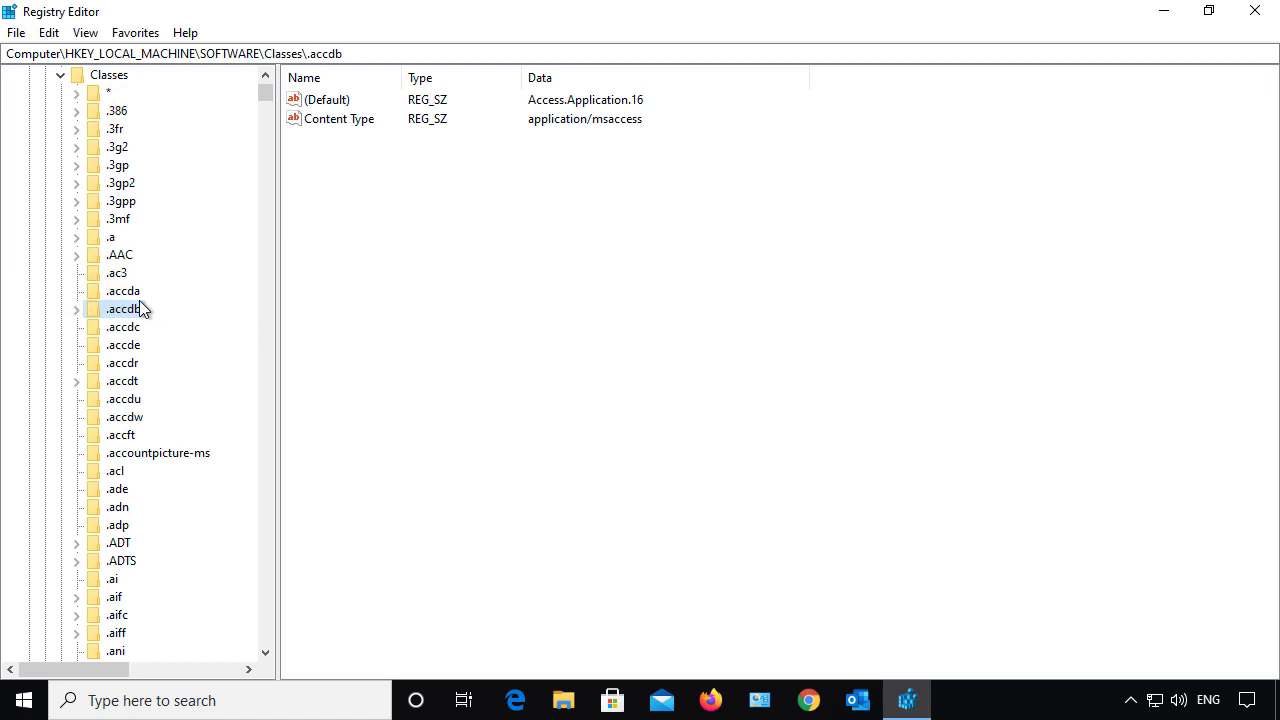
click(122, 290)
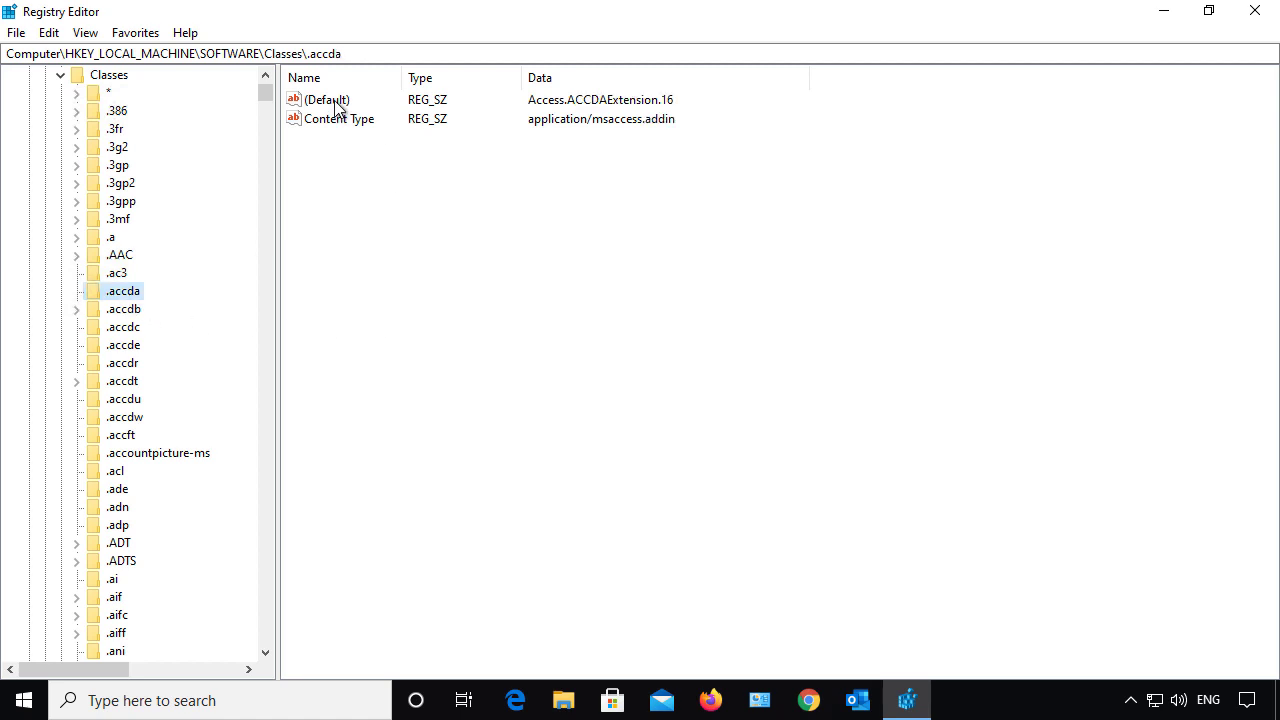
click(338, 118)
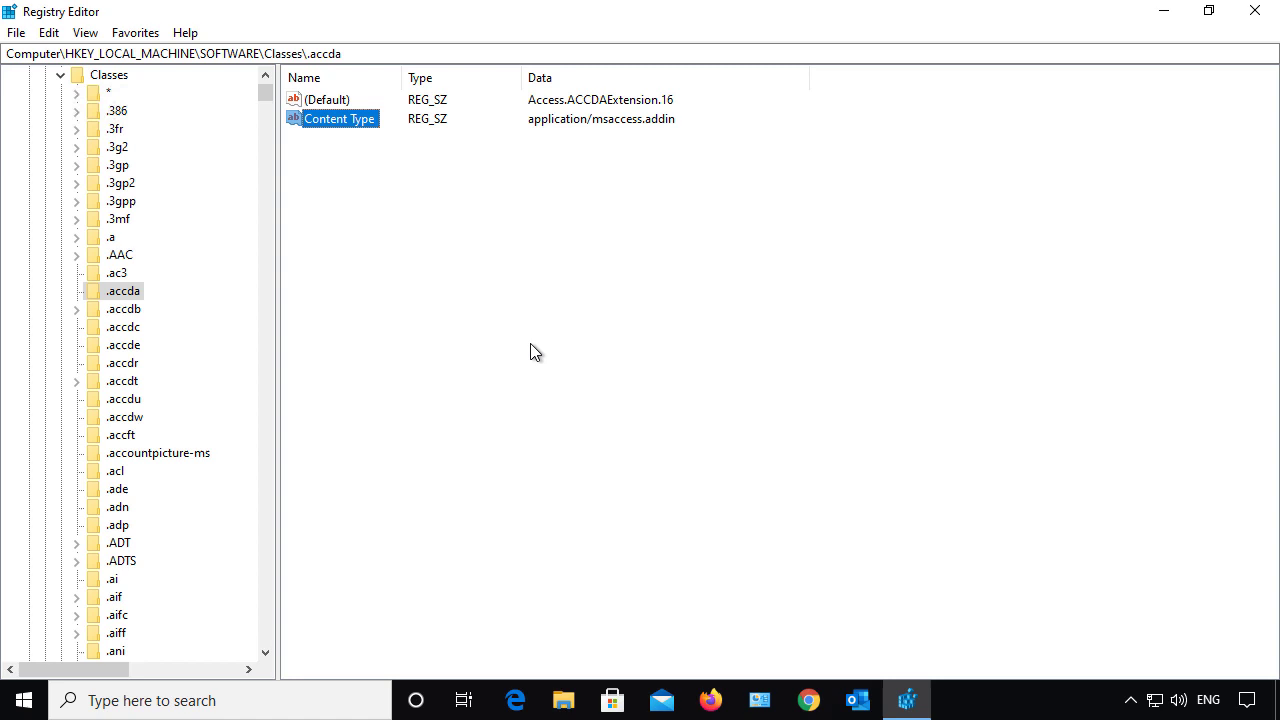
mouse_move(575, 337)
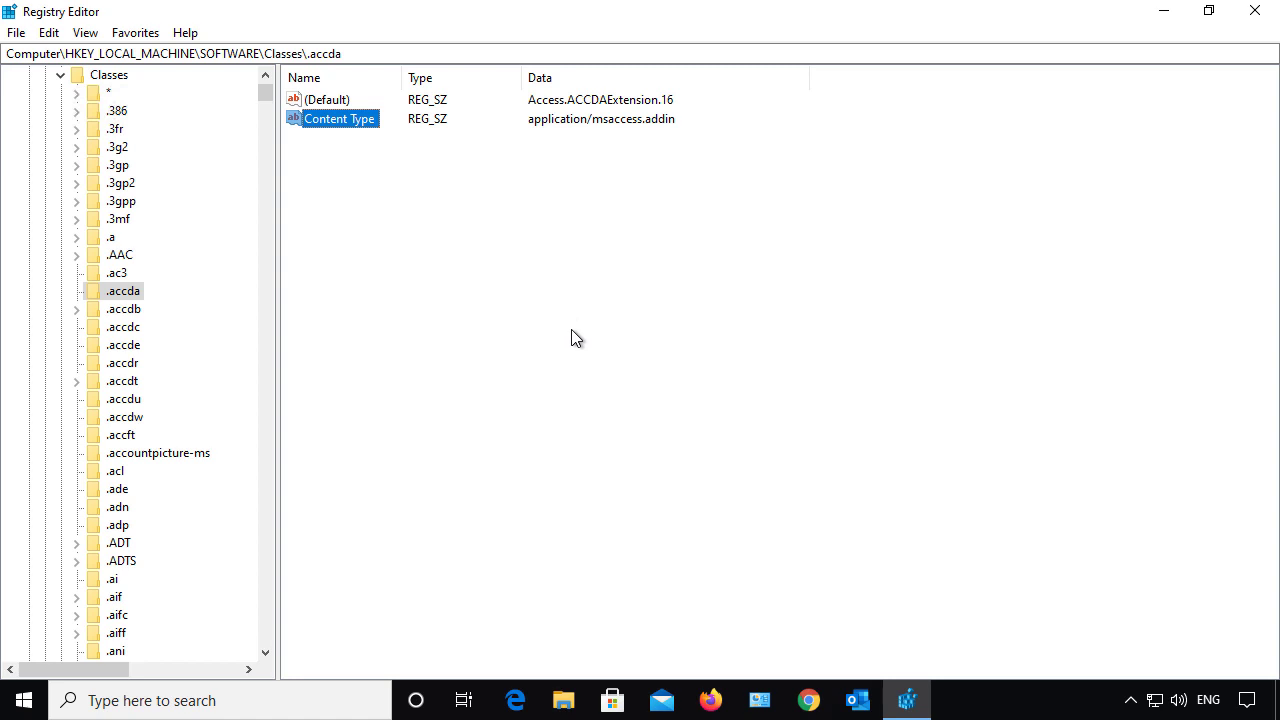
mouse_move(573, 343)
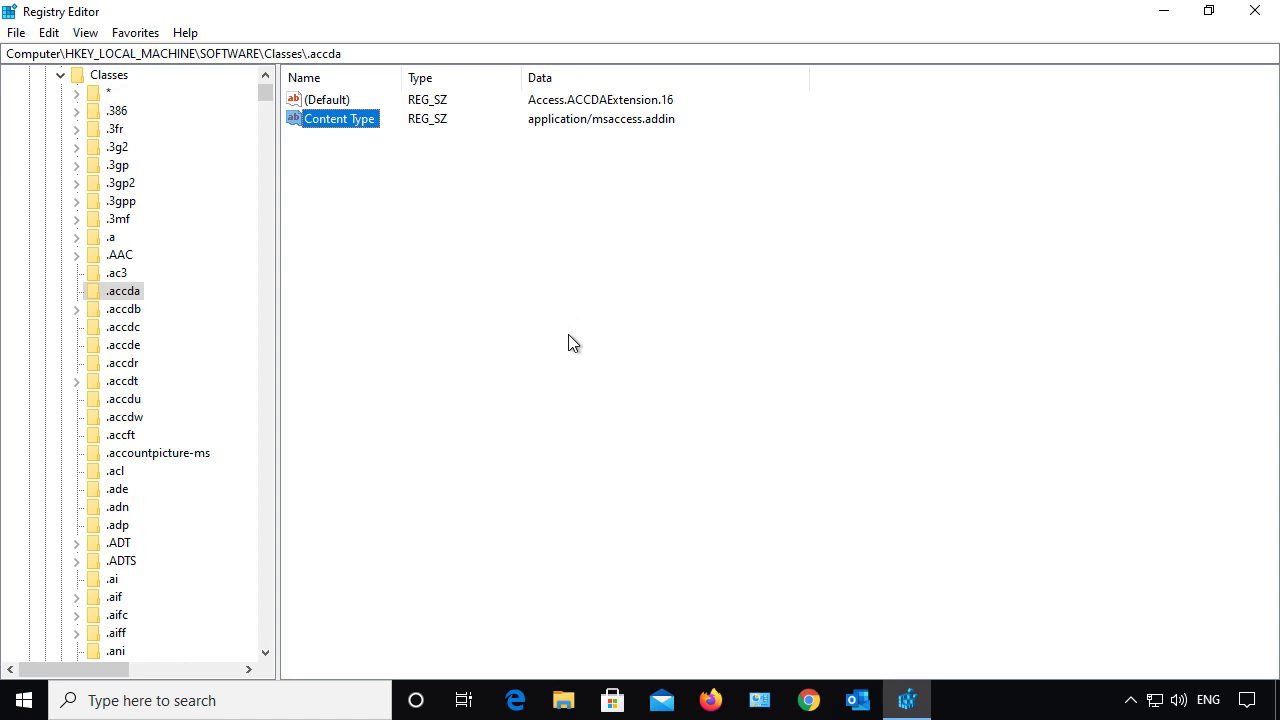